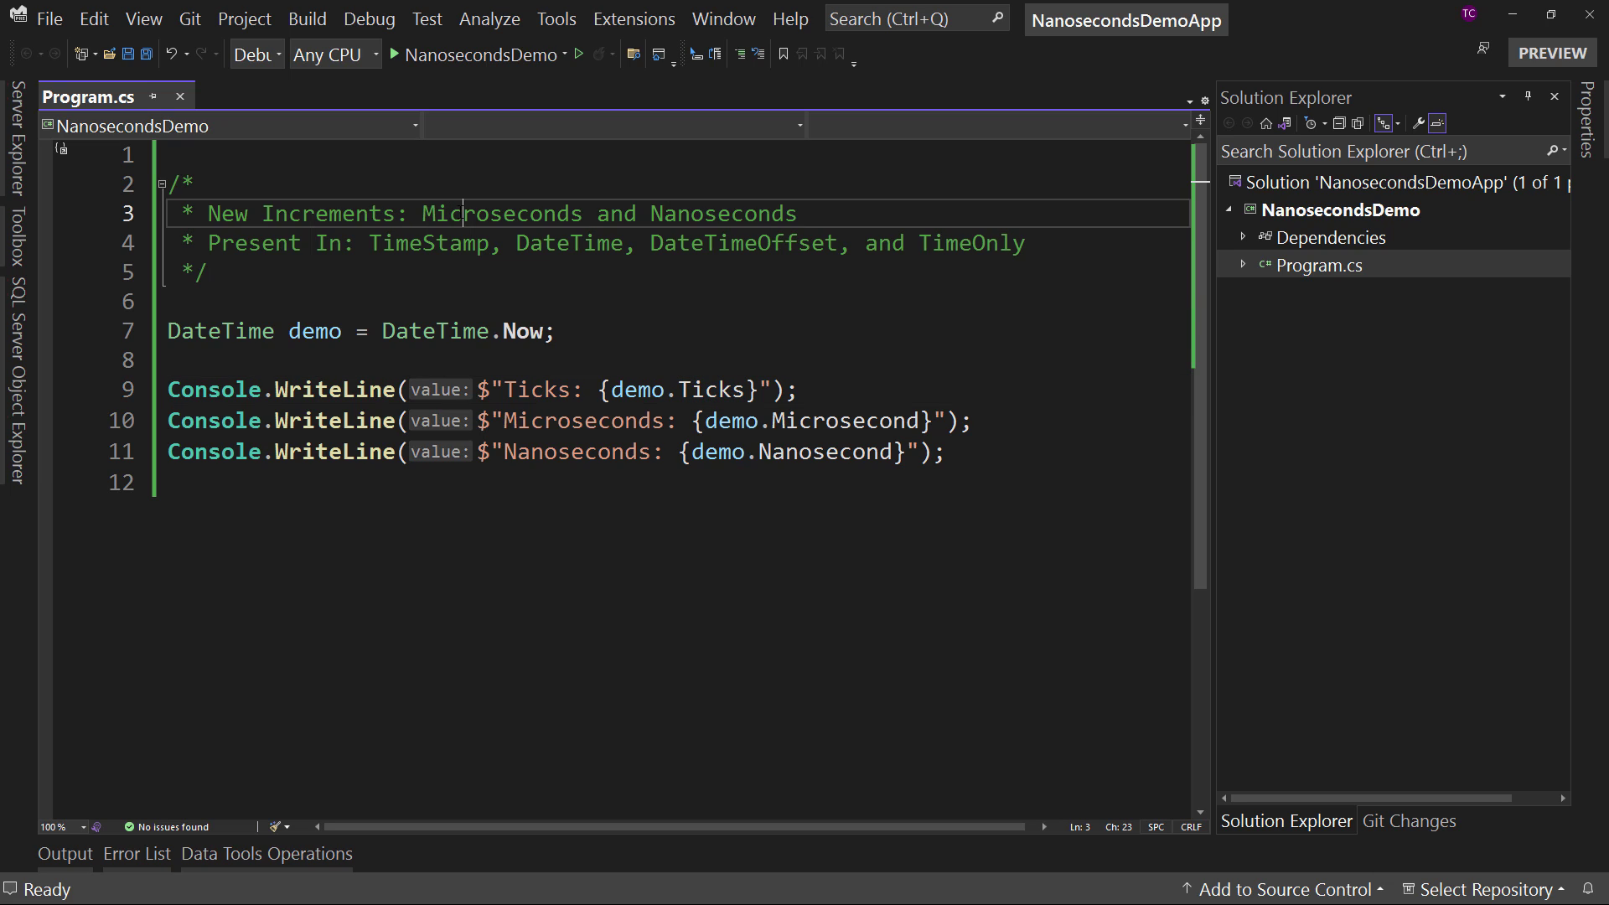
Highlight the Microseconds, Nanoseconds, TimeStamp and DateTimeOffset terms in the code comment
double_click(500, 213)
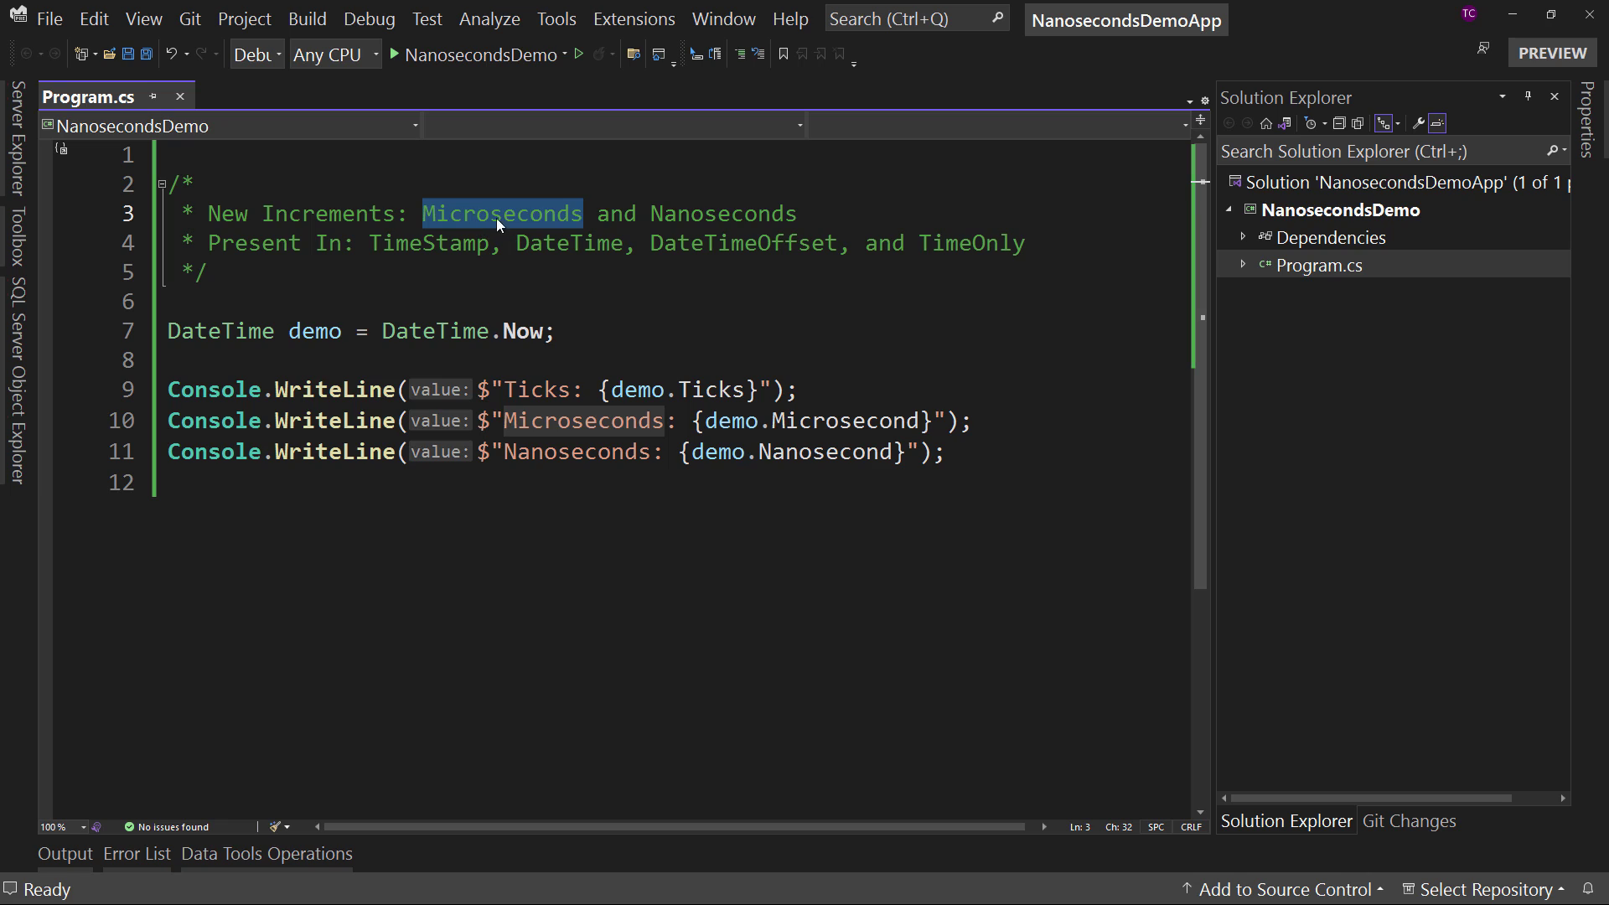
double_click(722, 213)
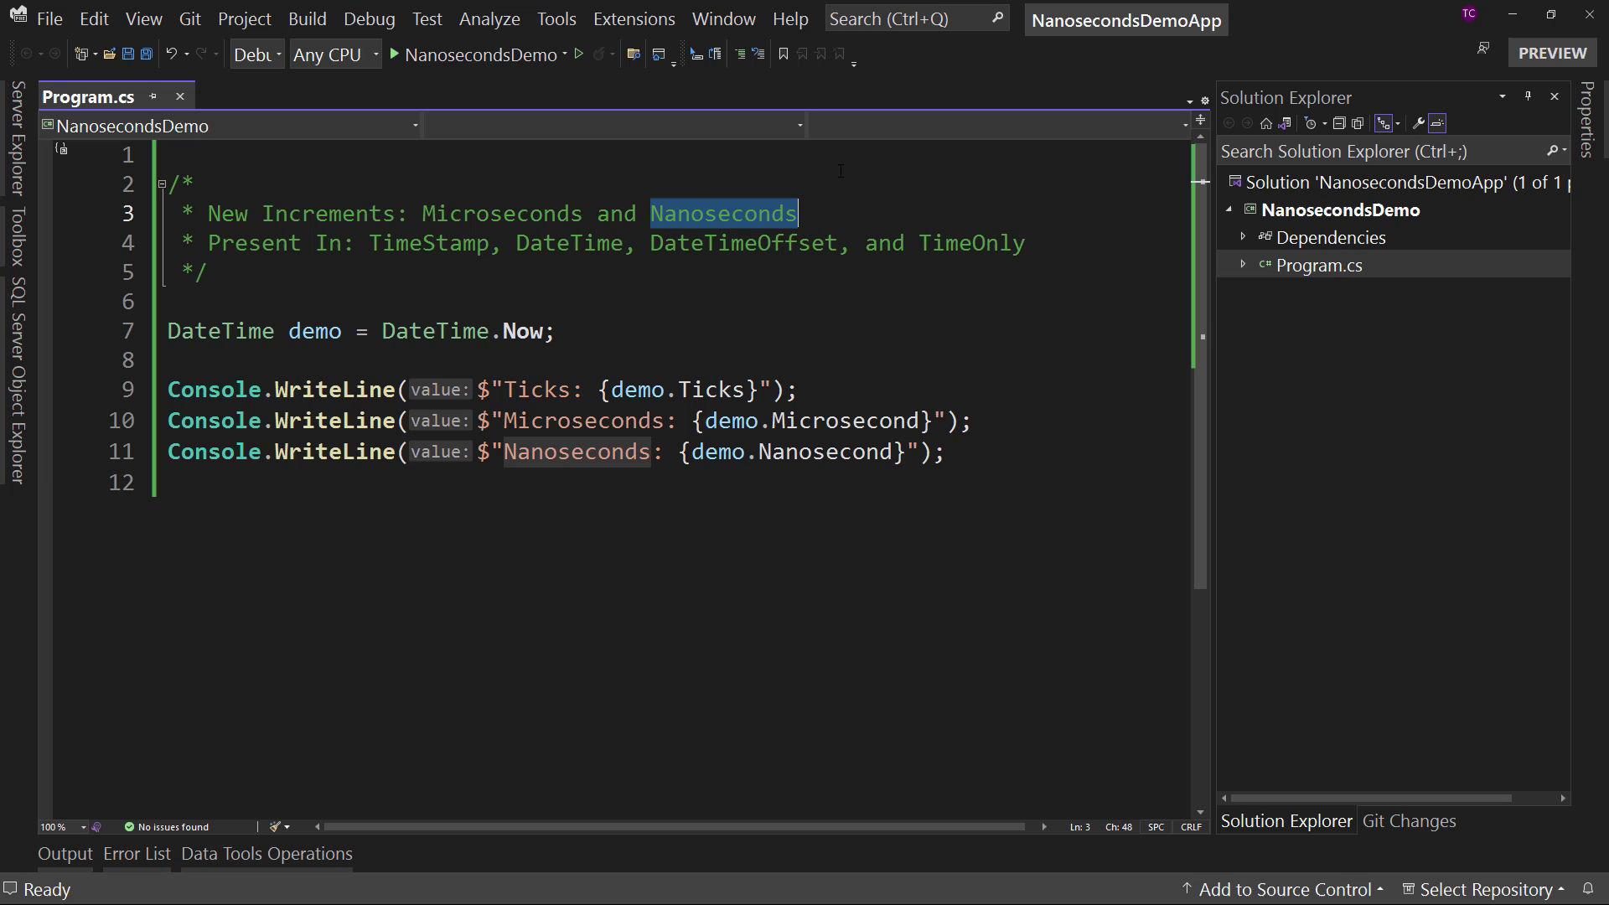
double_click(428, 243)
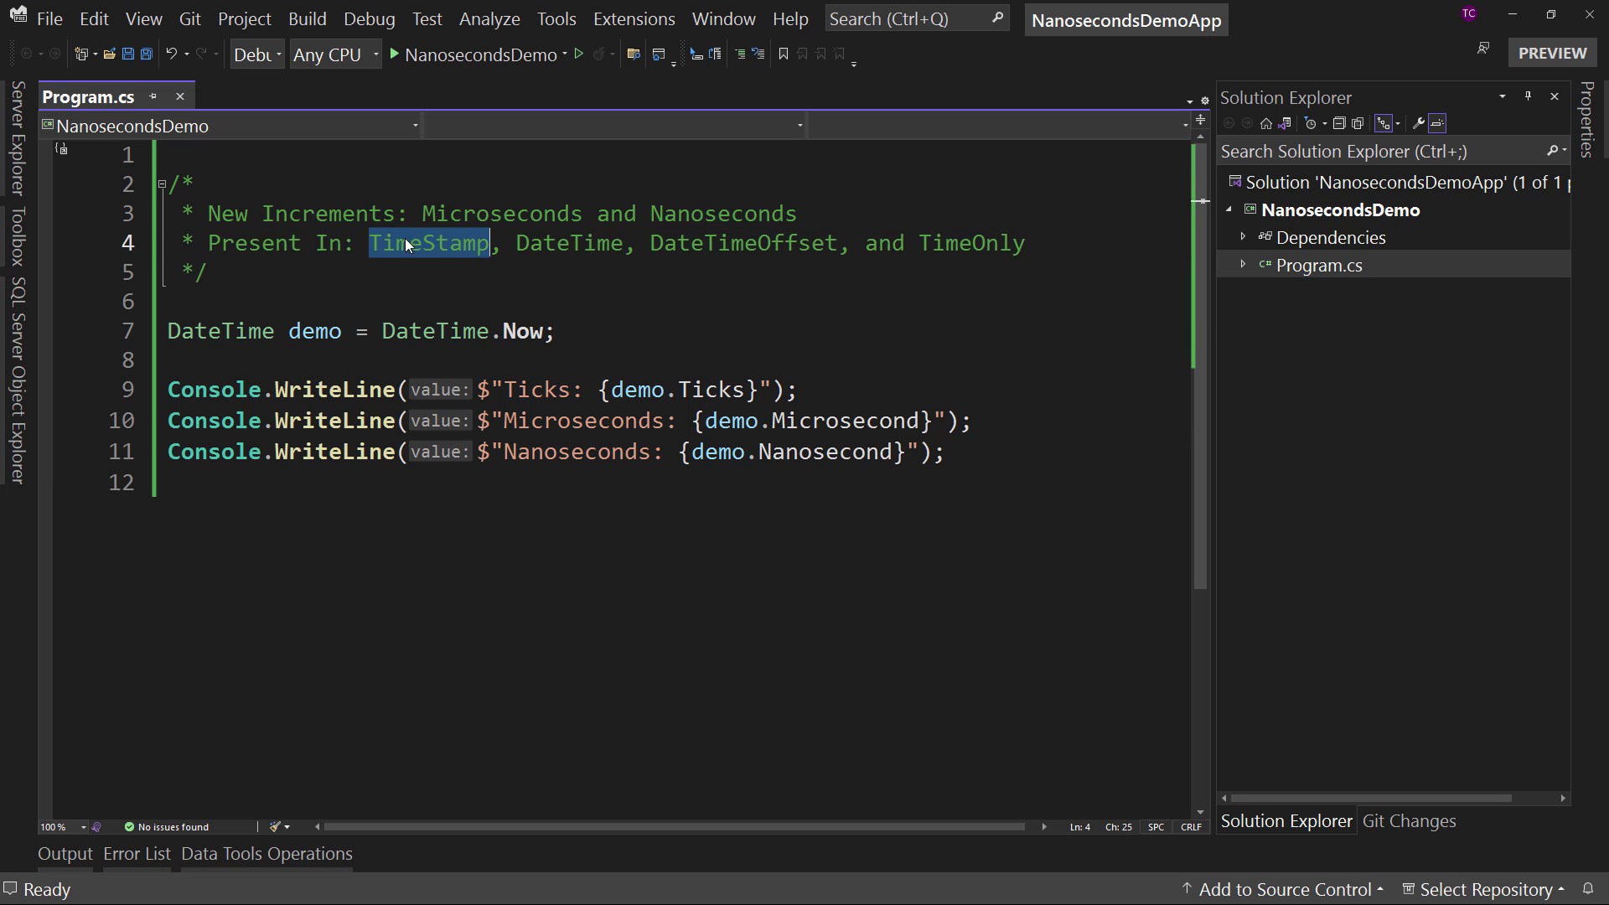
double_click(743, 242)
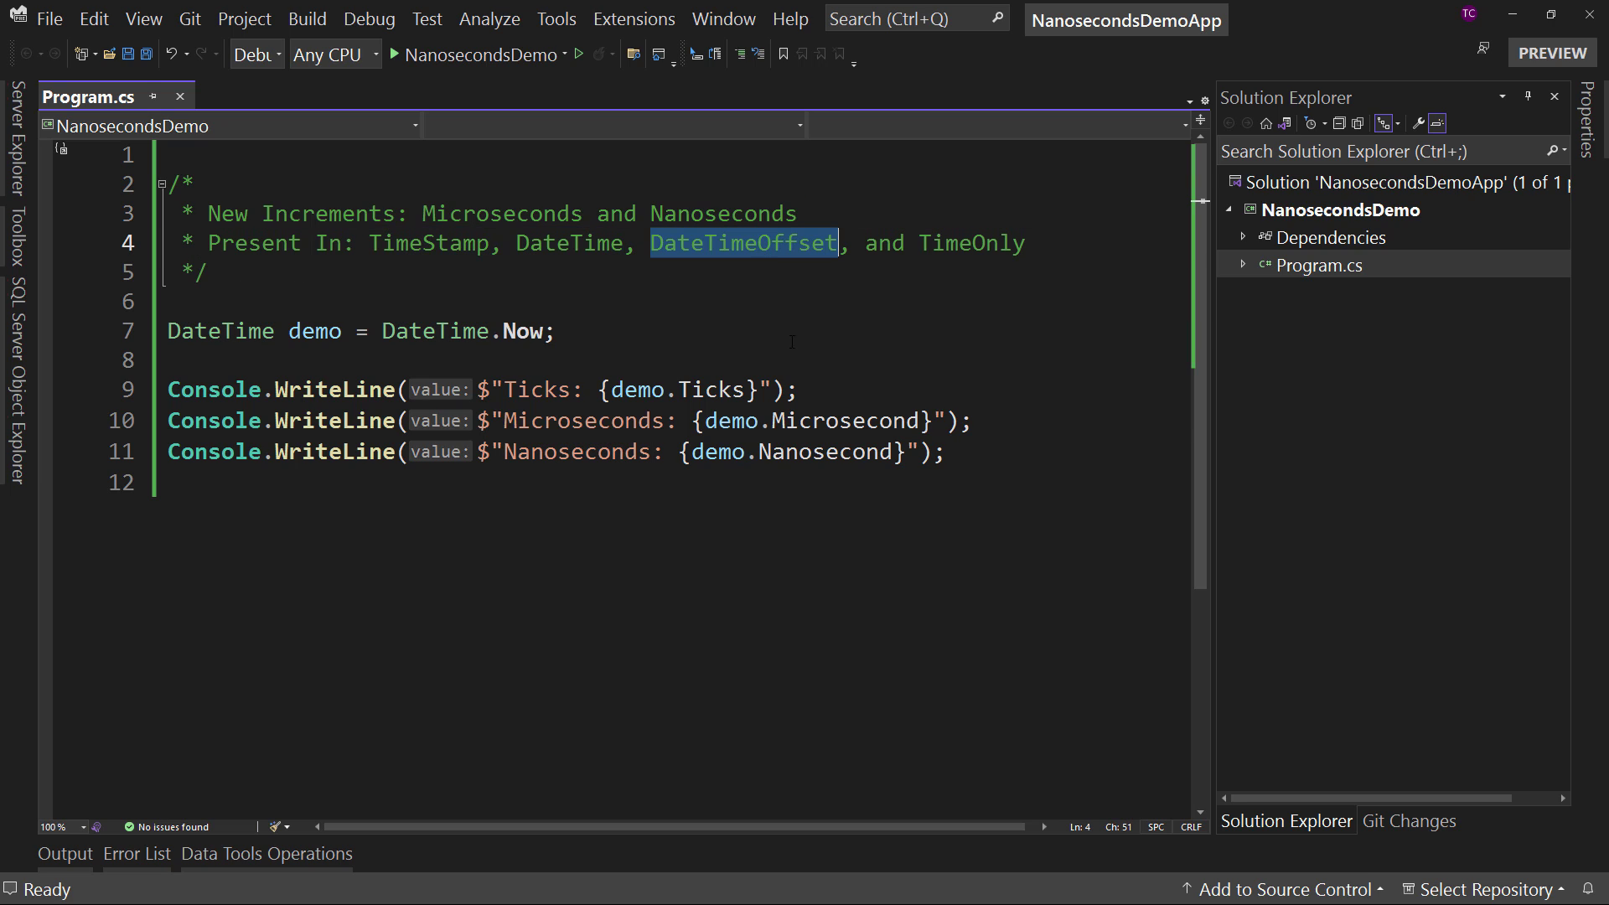
double_click(971, 243)
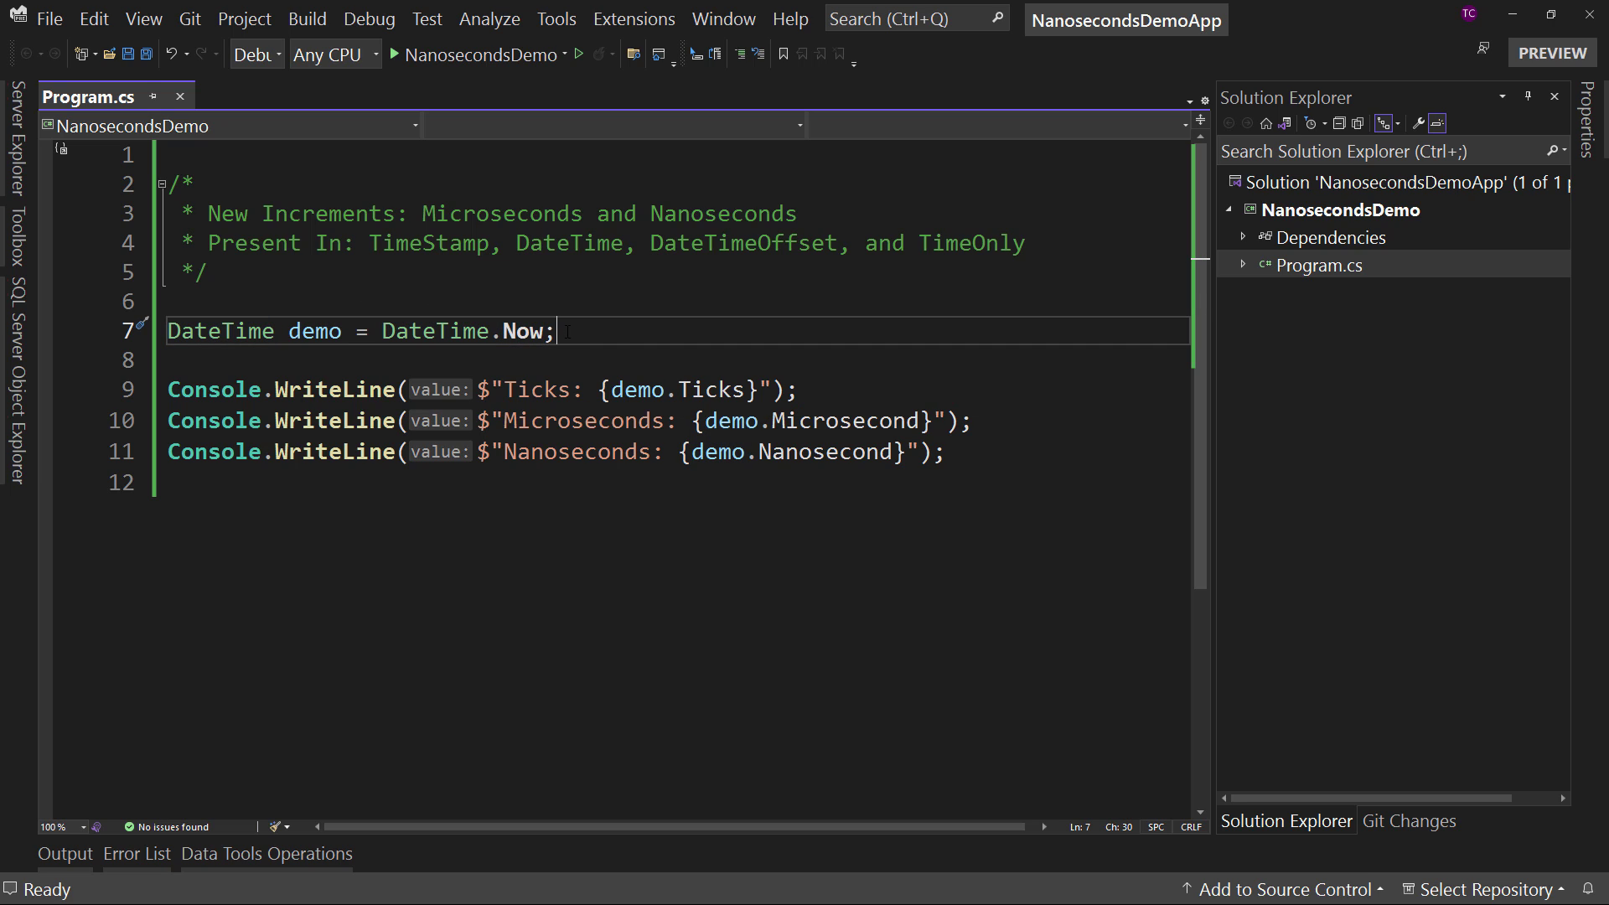
mouse_move(561, 309)
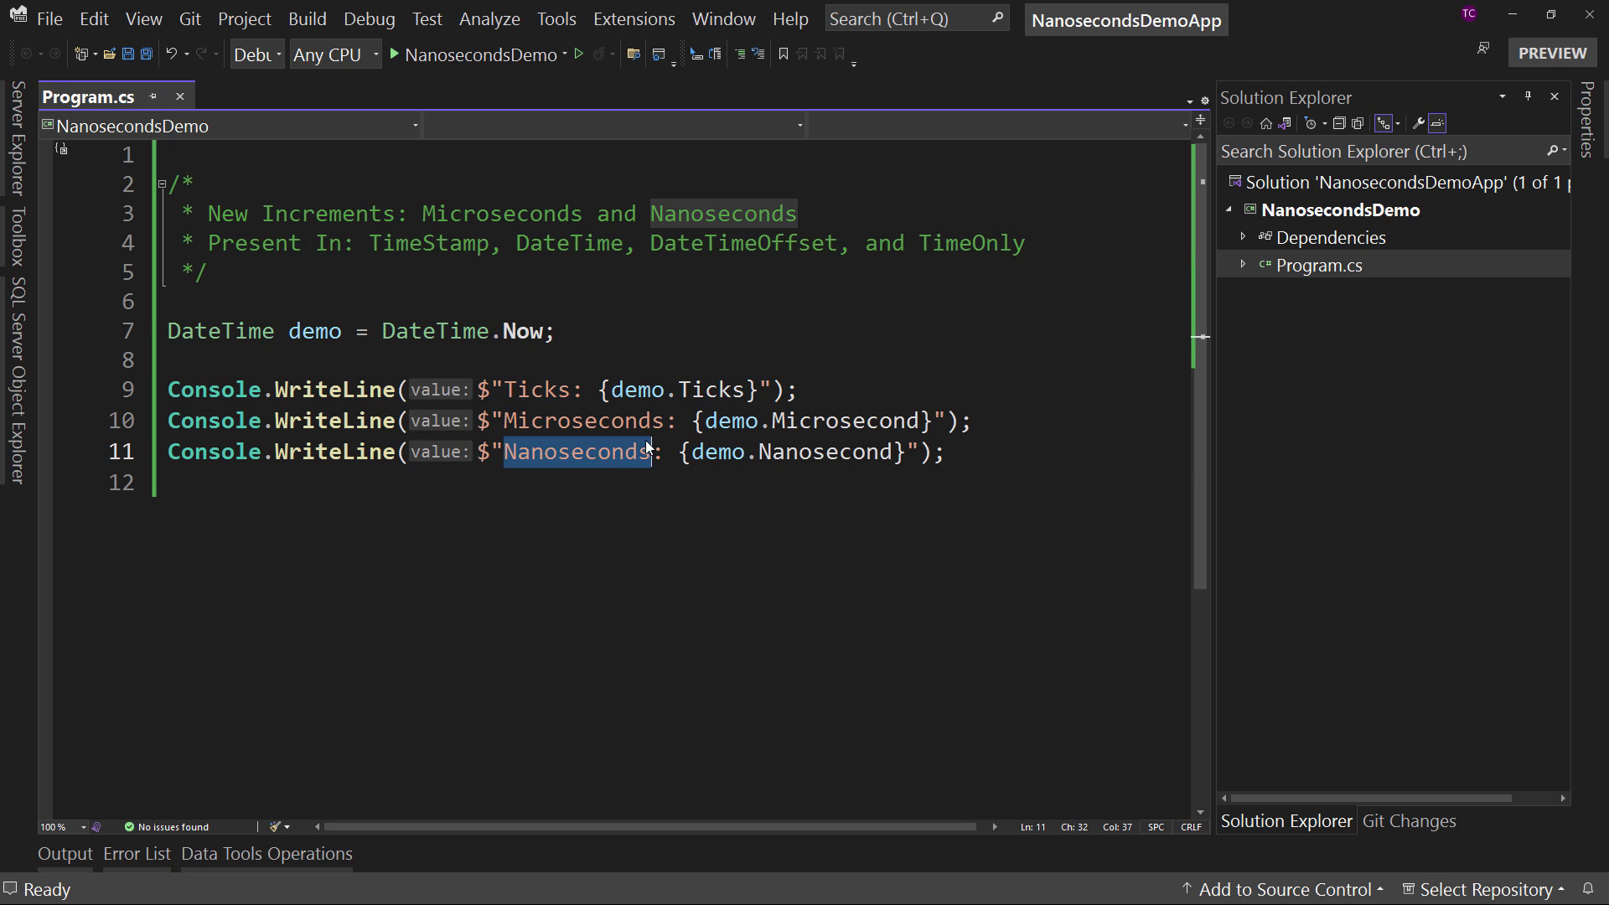
Highlight the Nanoseconds label and the Microseconds value 686 in the debug console output
double_click(535, 389)
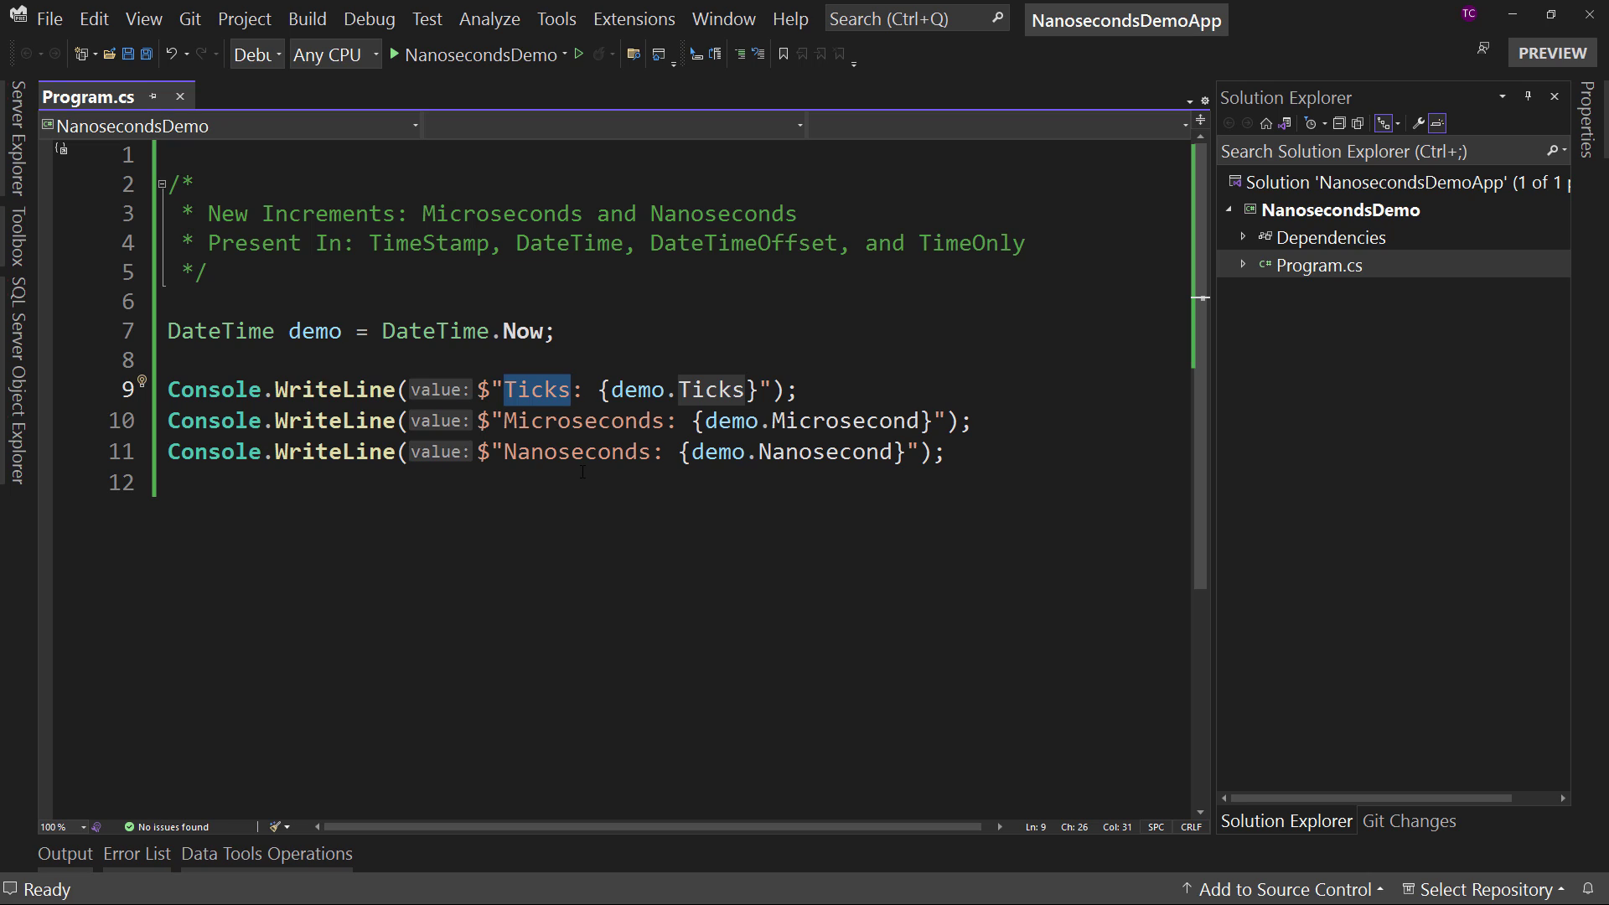
mouse_move(535, 401)
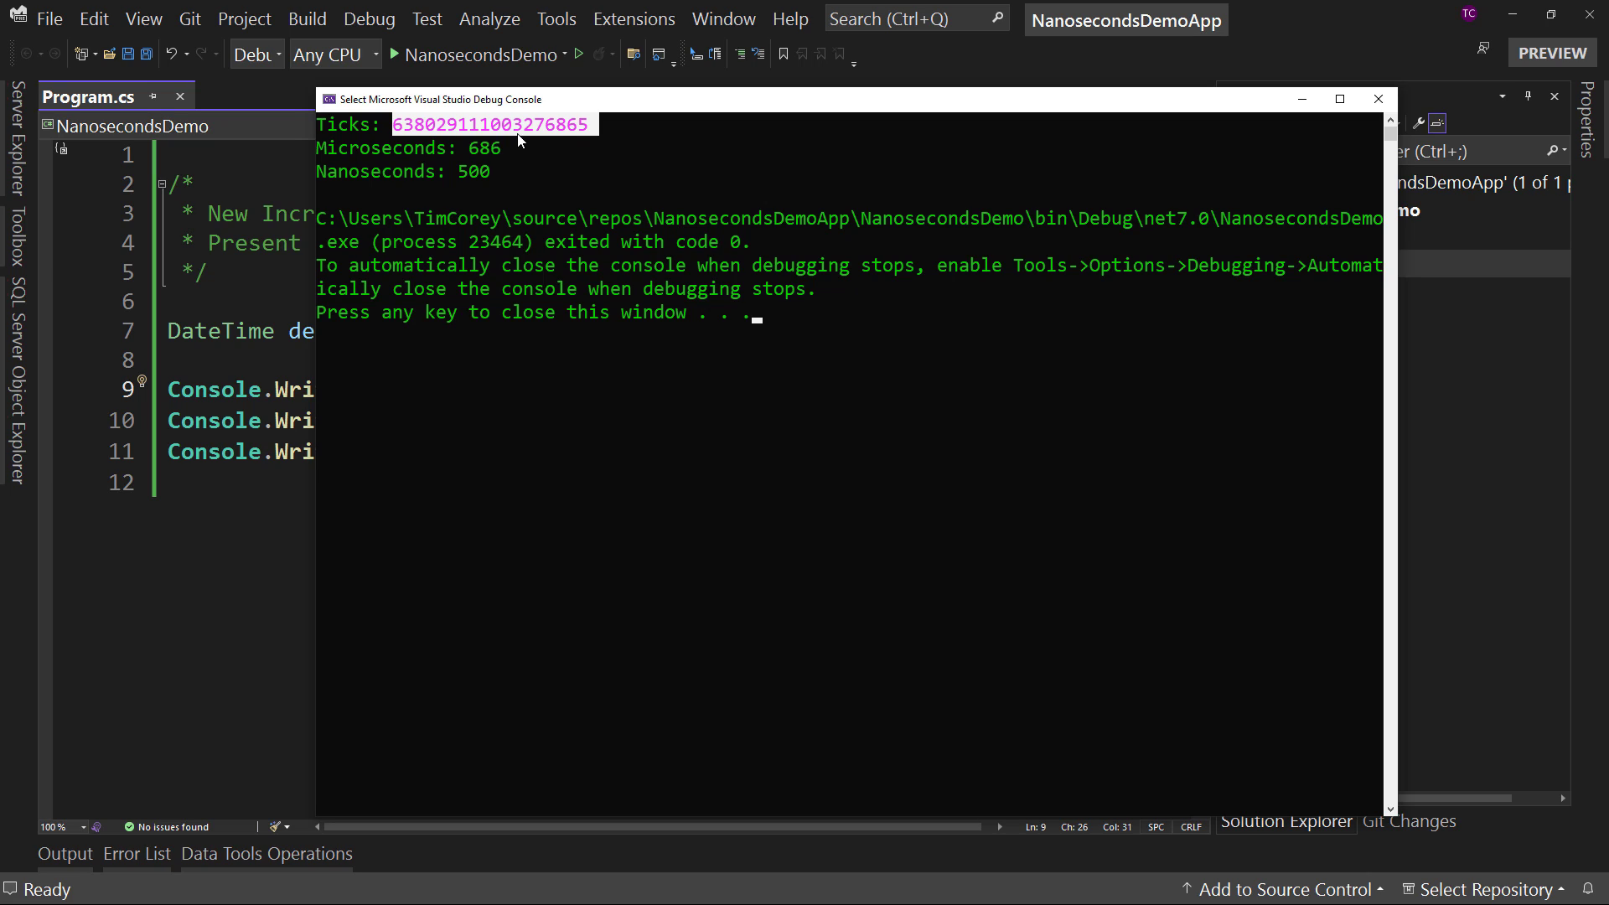
mouse_move(356, 161)
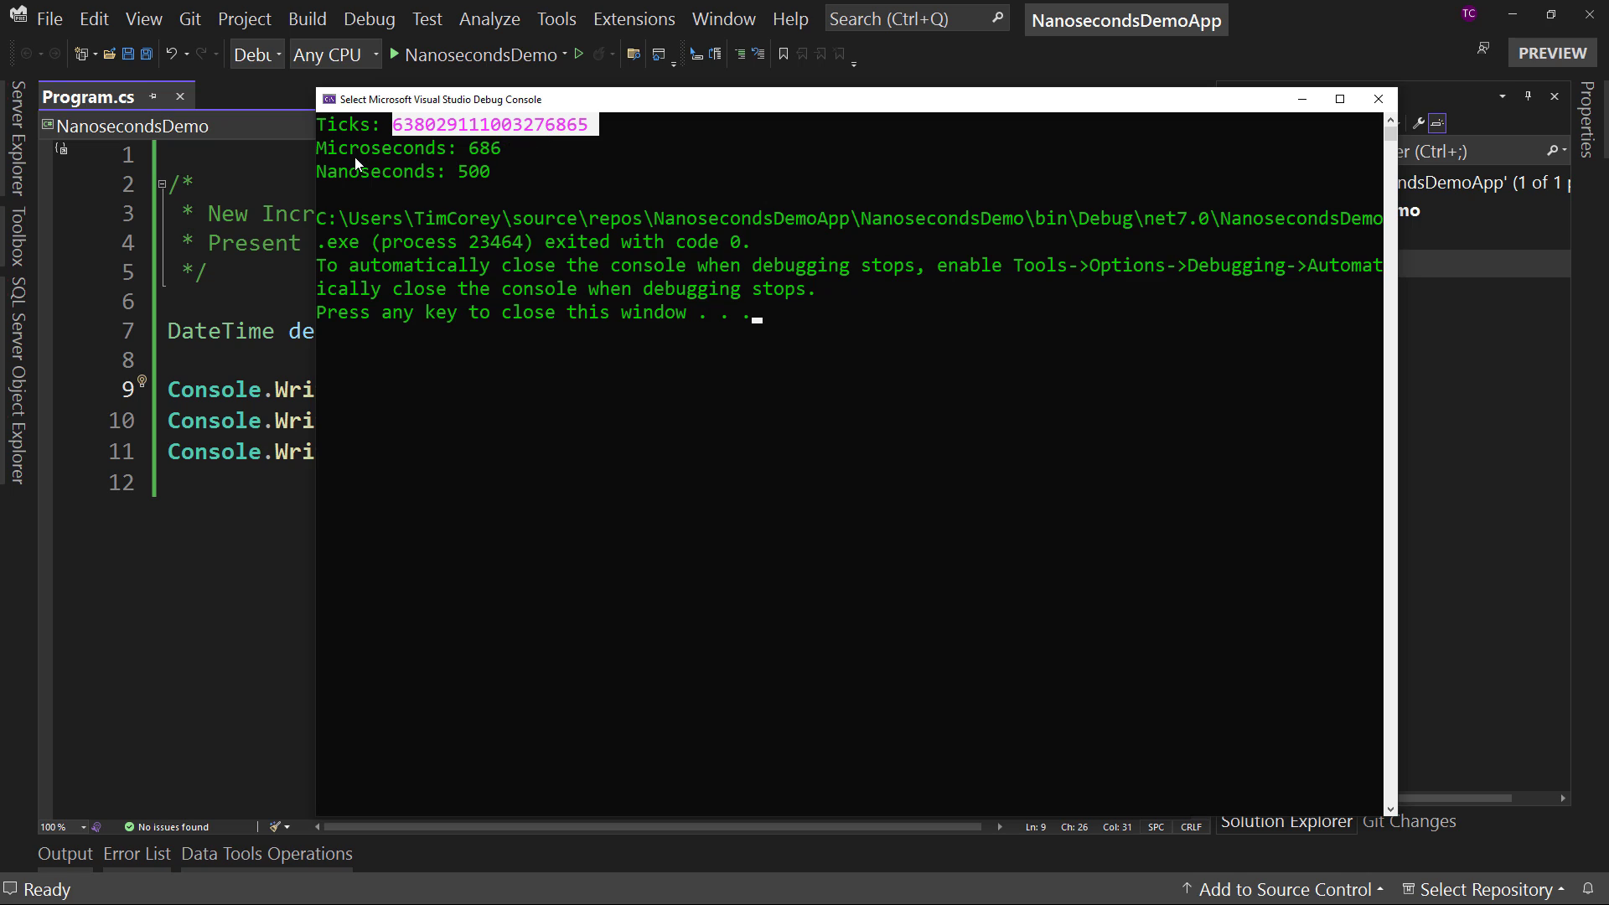
double_click(485, 147)
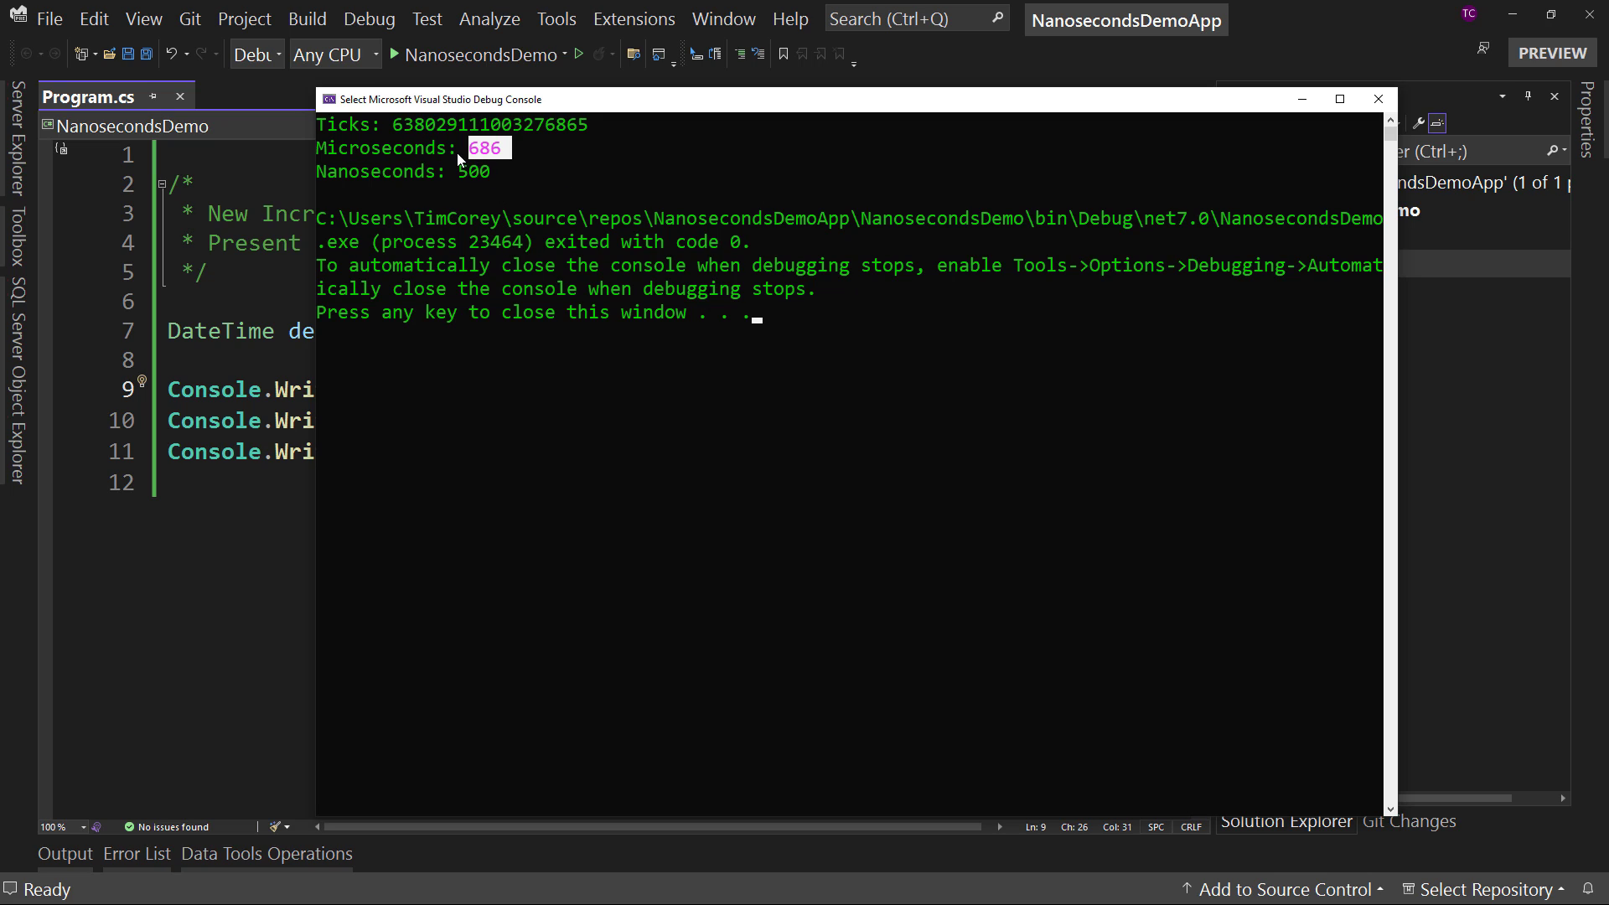
mouse_move(378, 185)
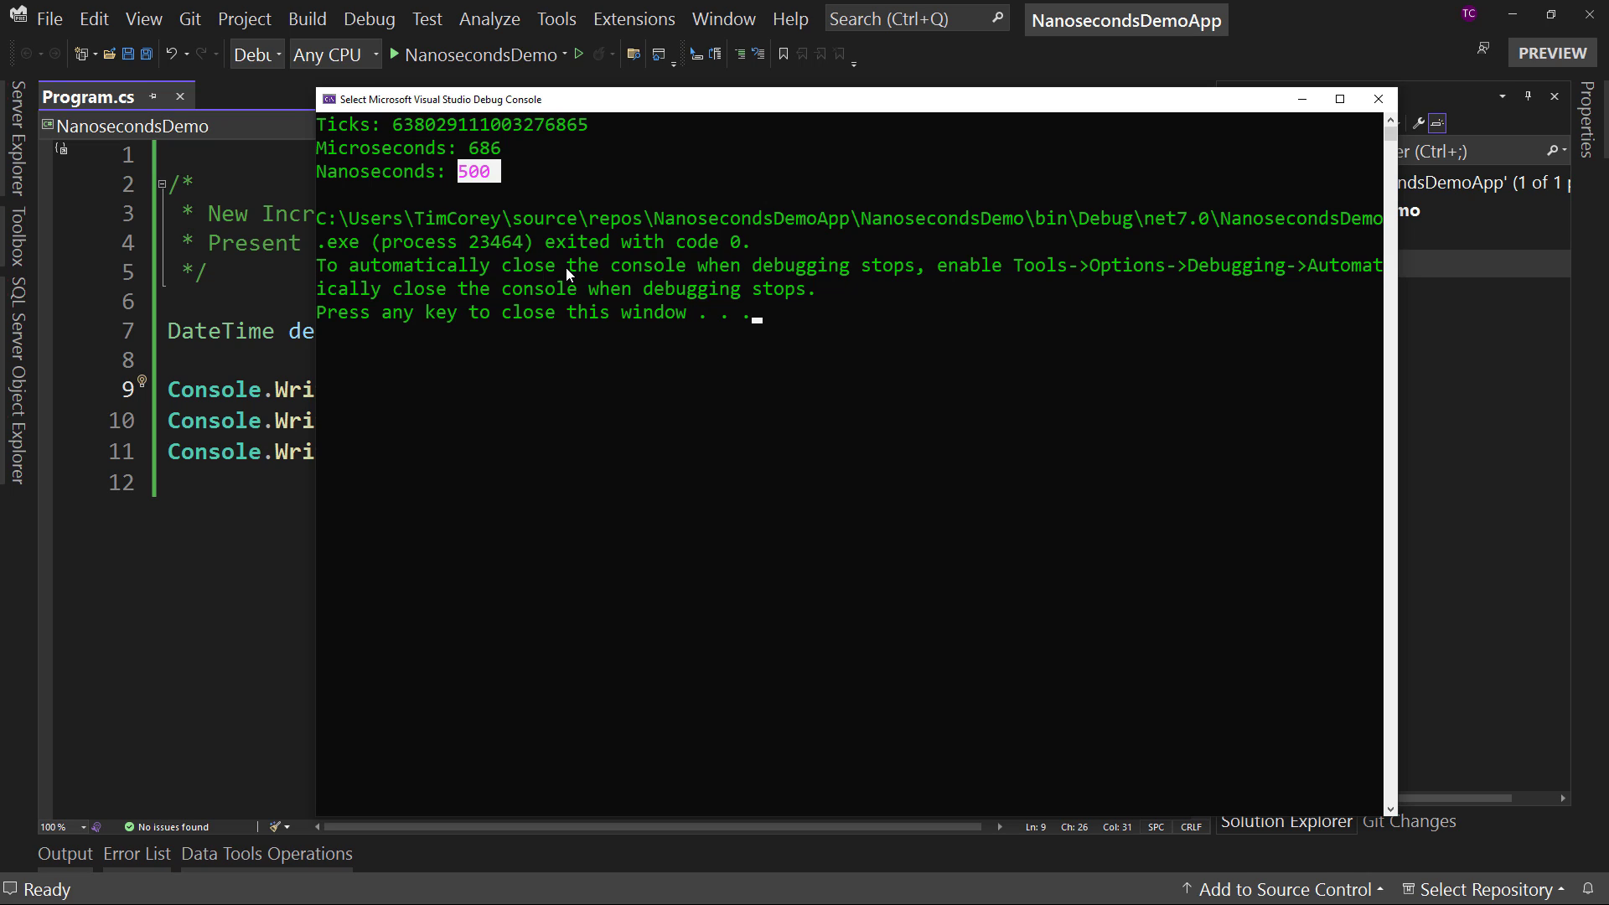
mouse_move(548, 136)
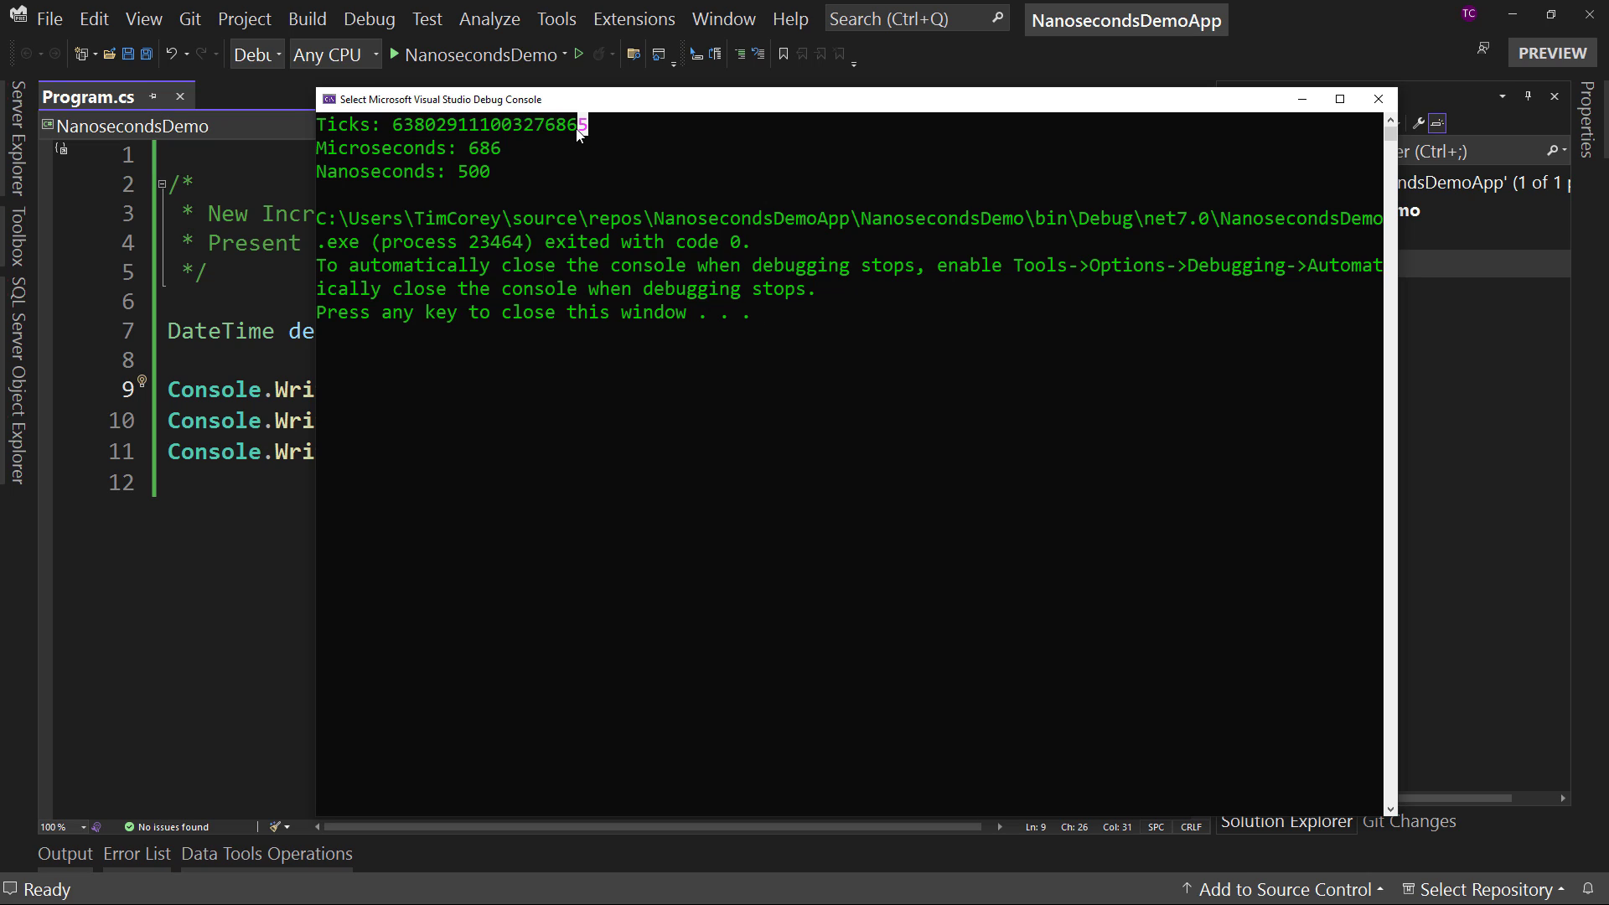
mouse_move(584, 168)
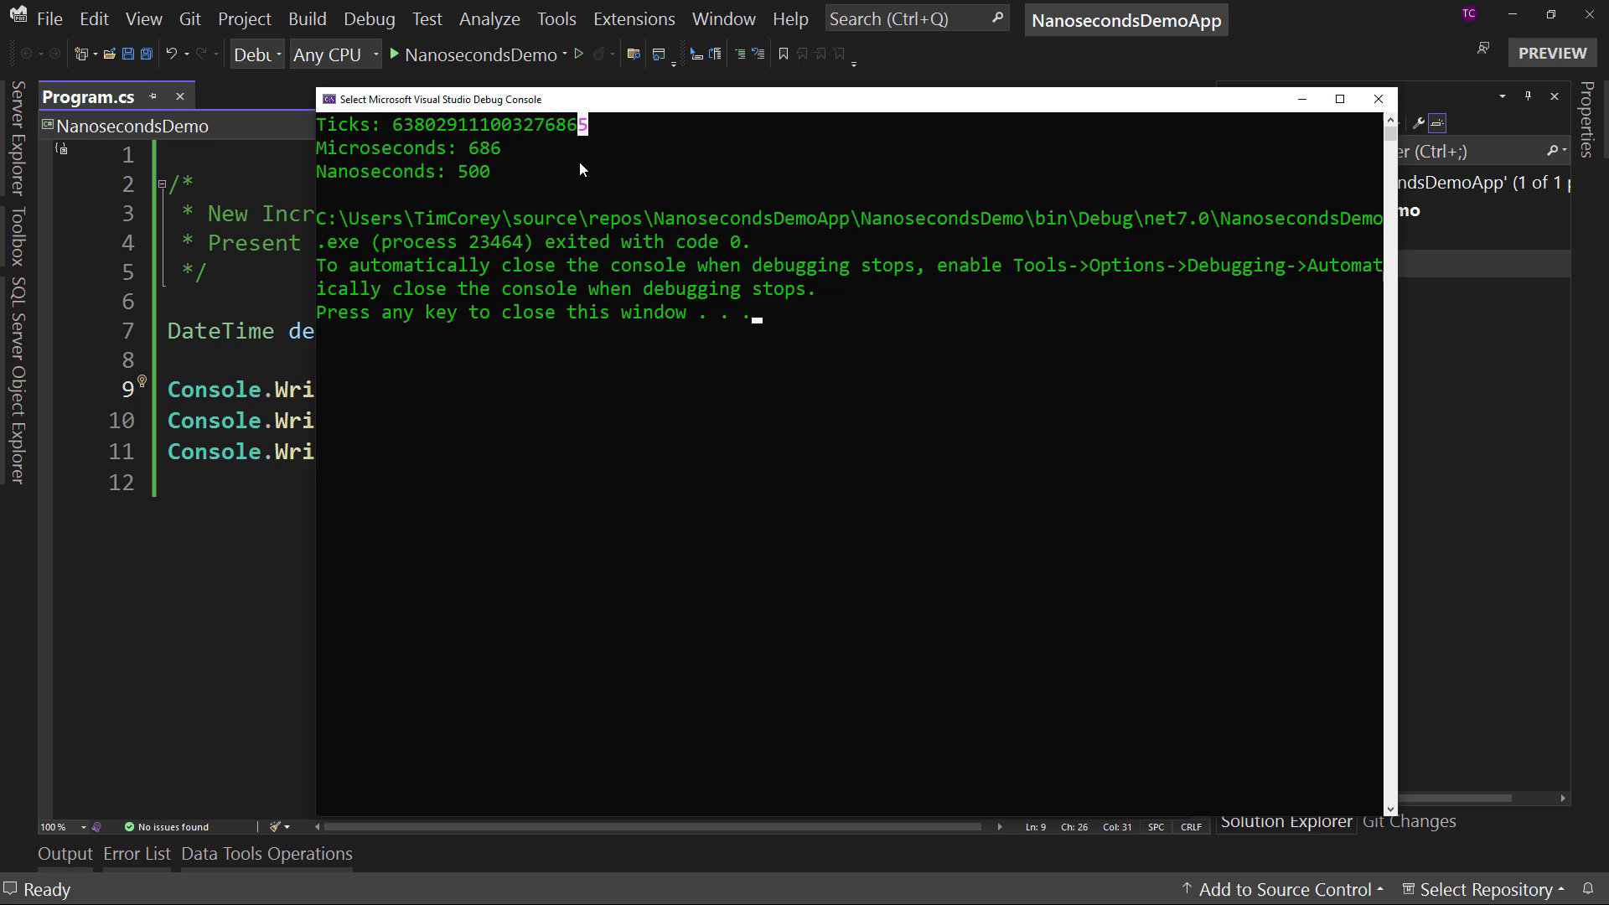
mouse_move(571, 165)
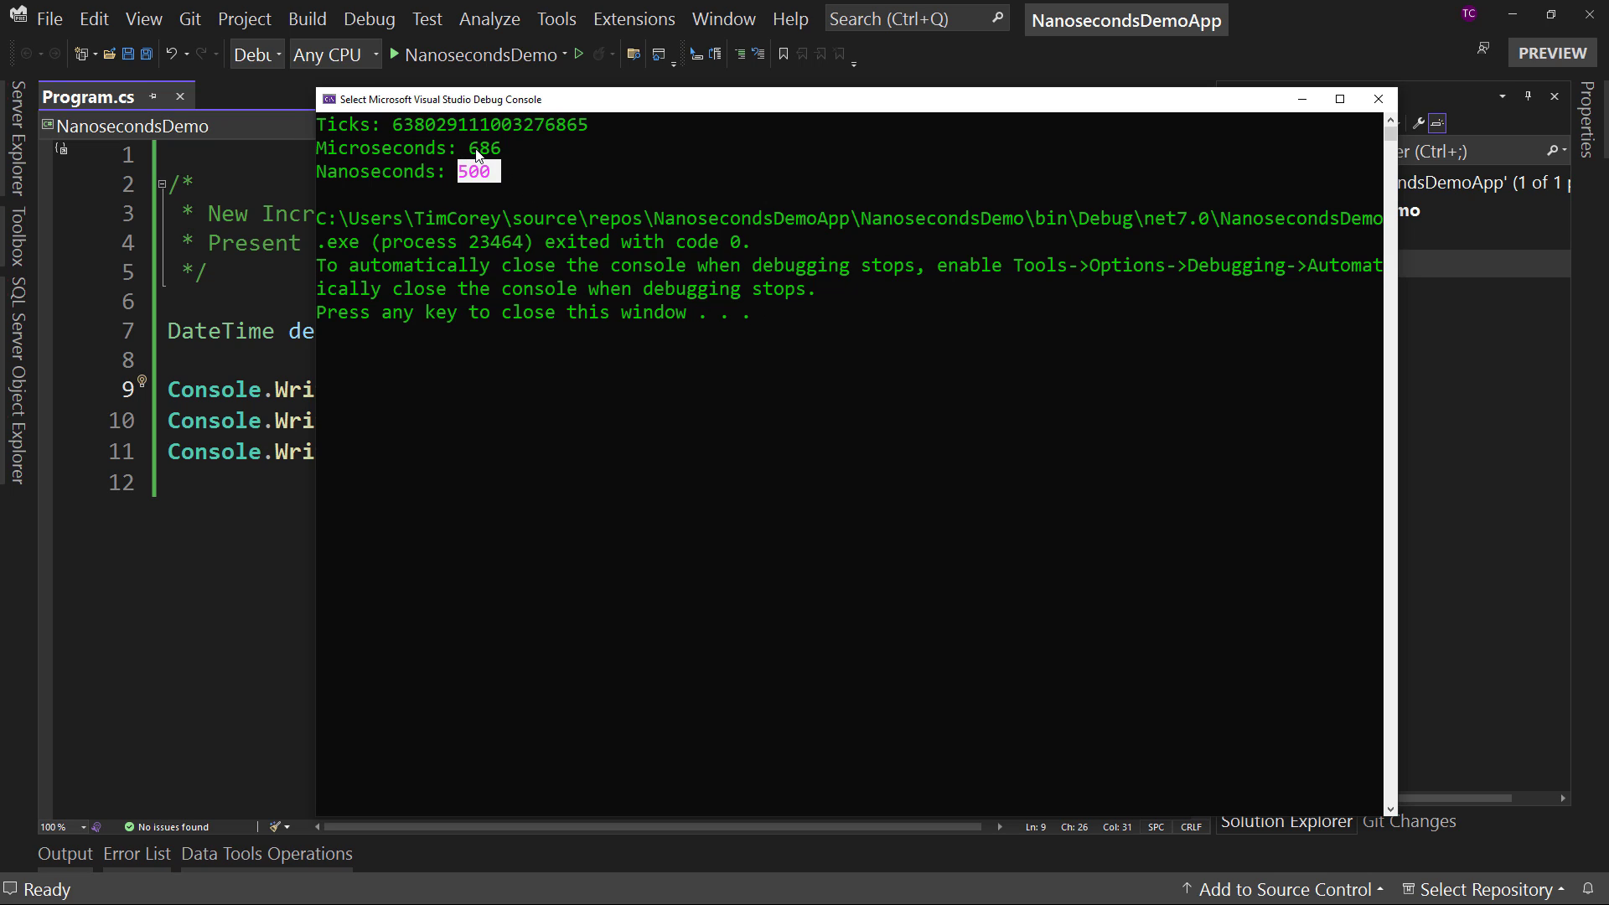
Highlight the Nanoseconds value 500 in the debug console output
double_click(489, 148)
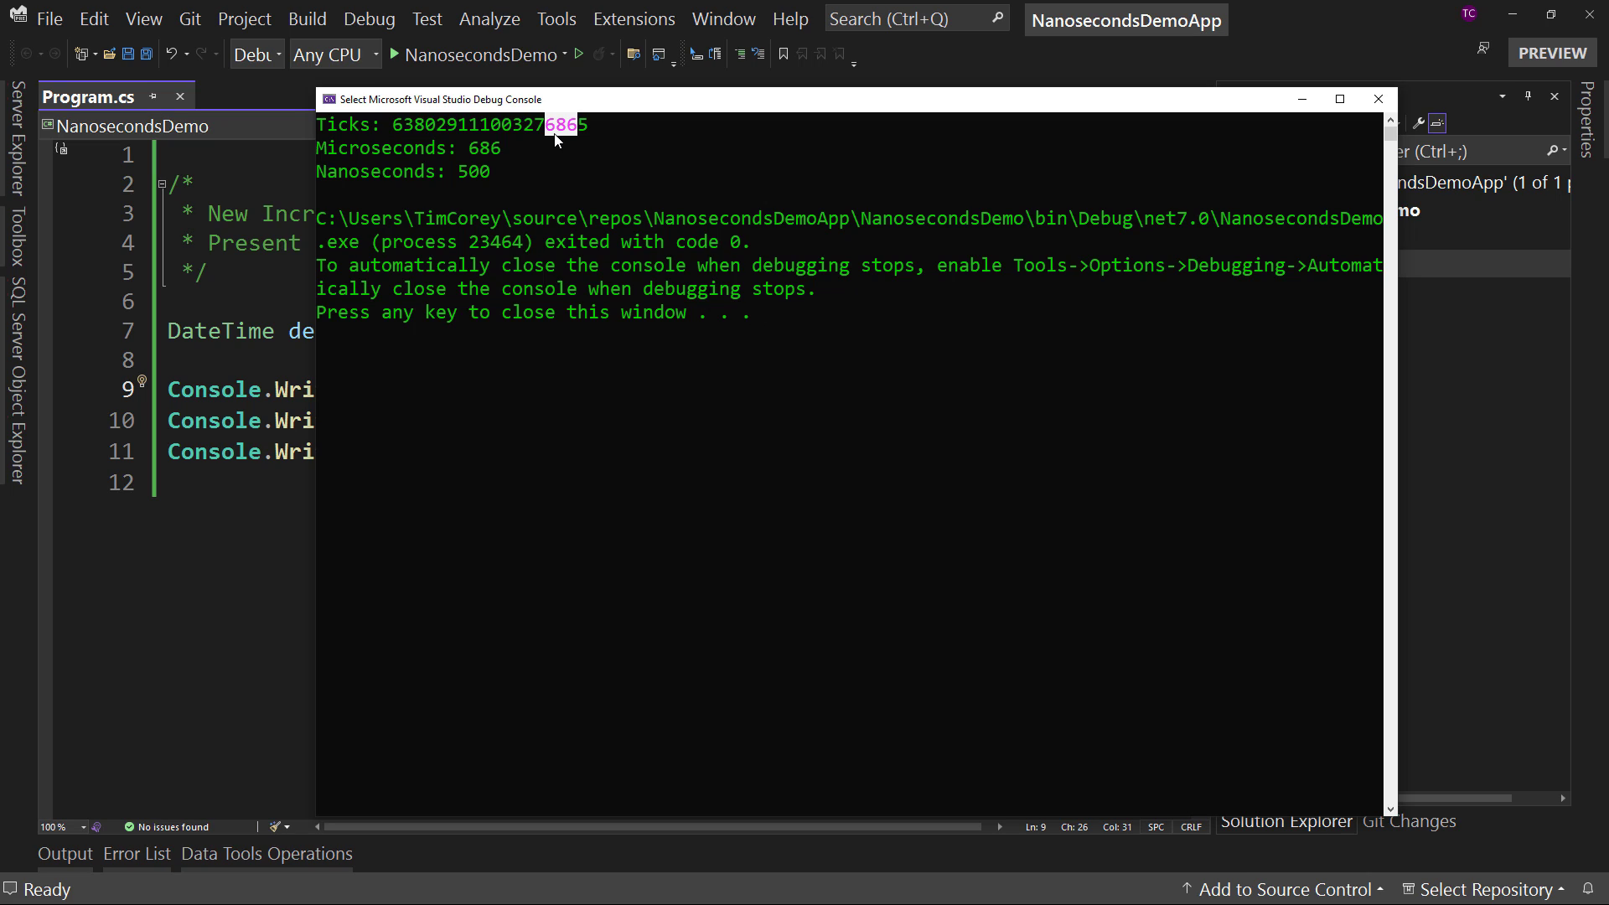
mouse_move(457, 158)
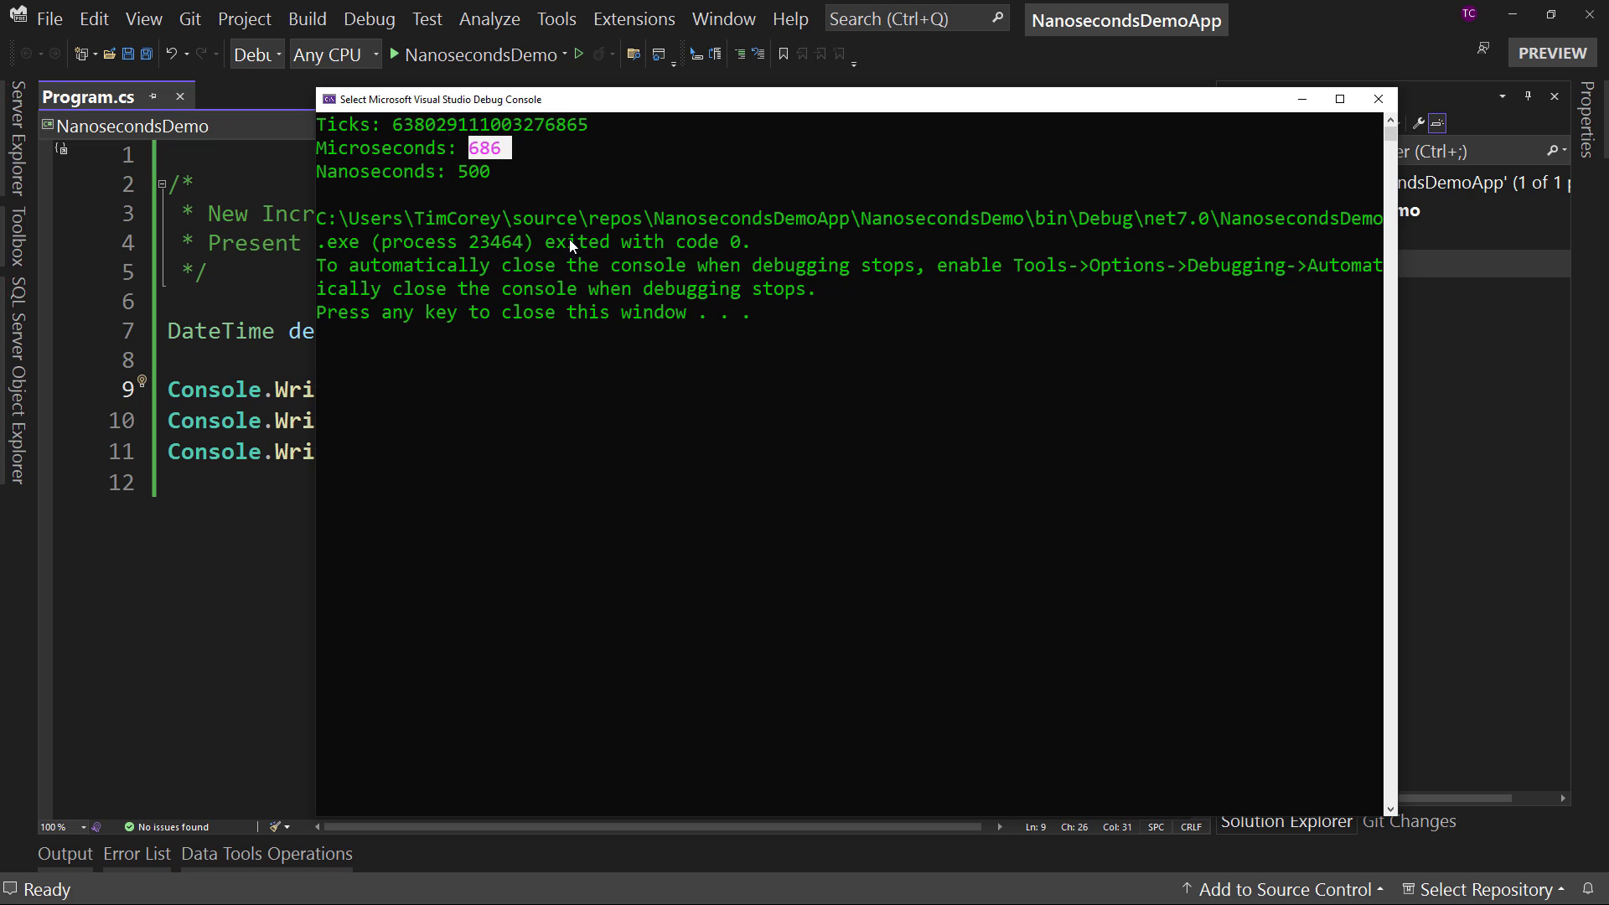
mouse_move(457, 151)
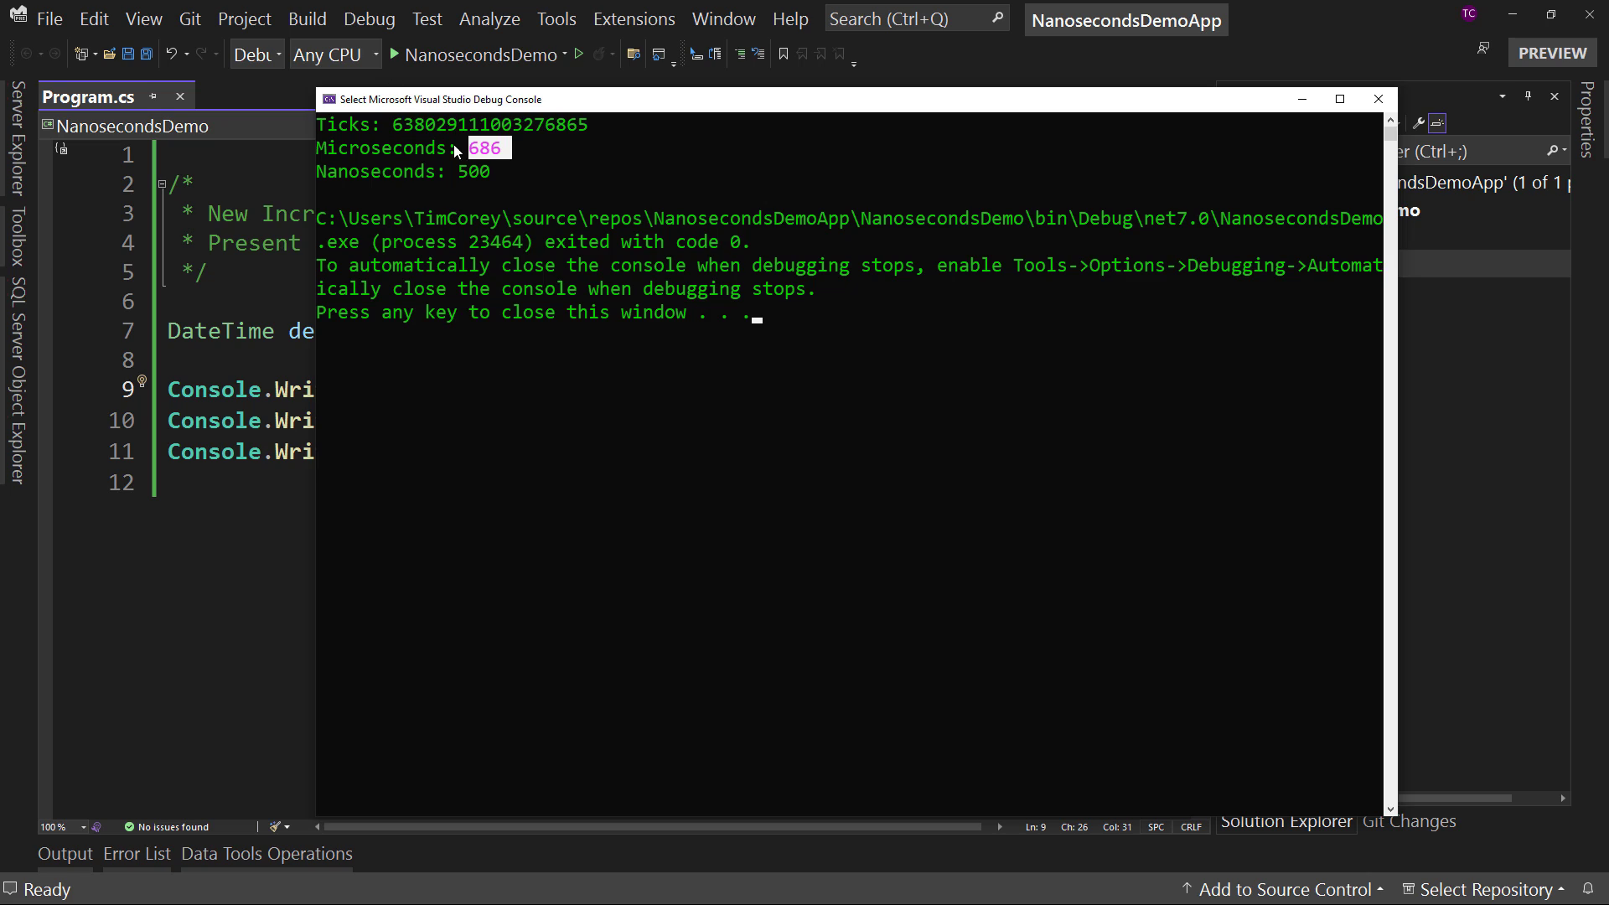
mouse_move(497, 173)
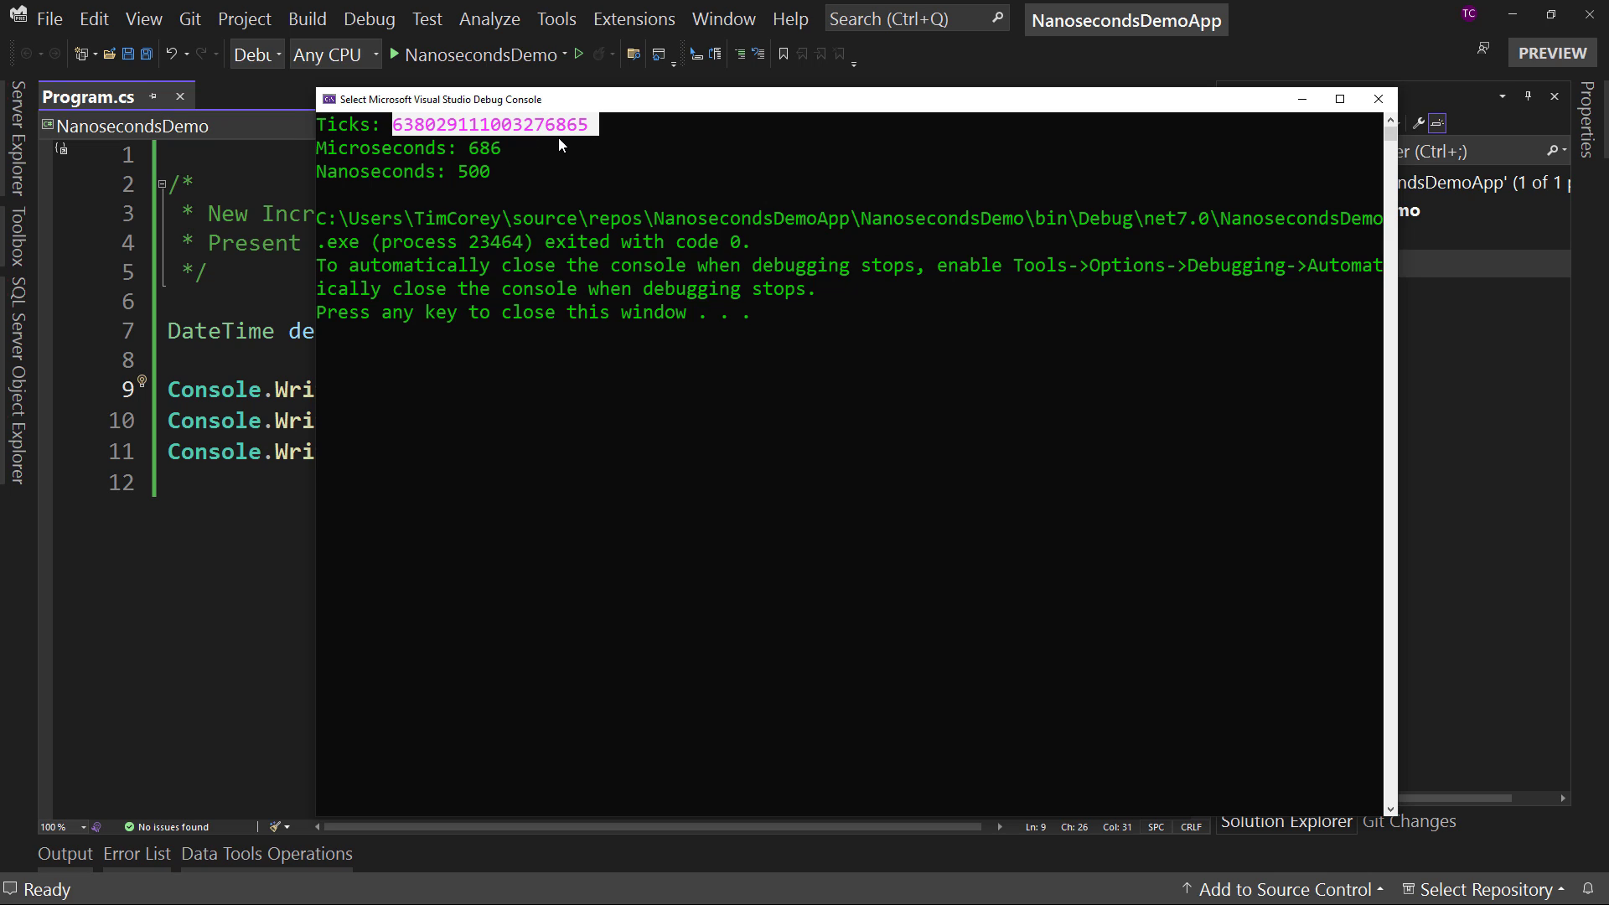
mouse_move(492, 159)
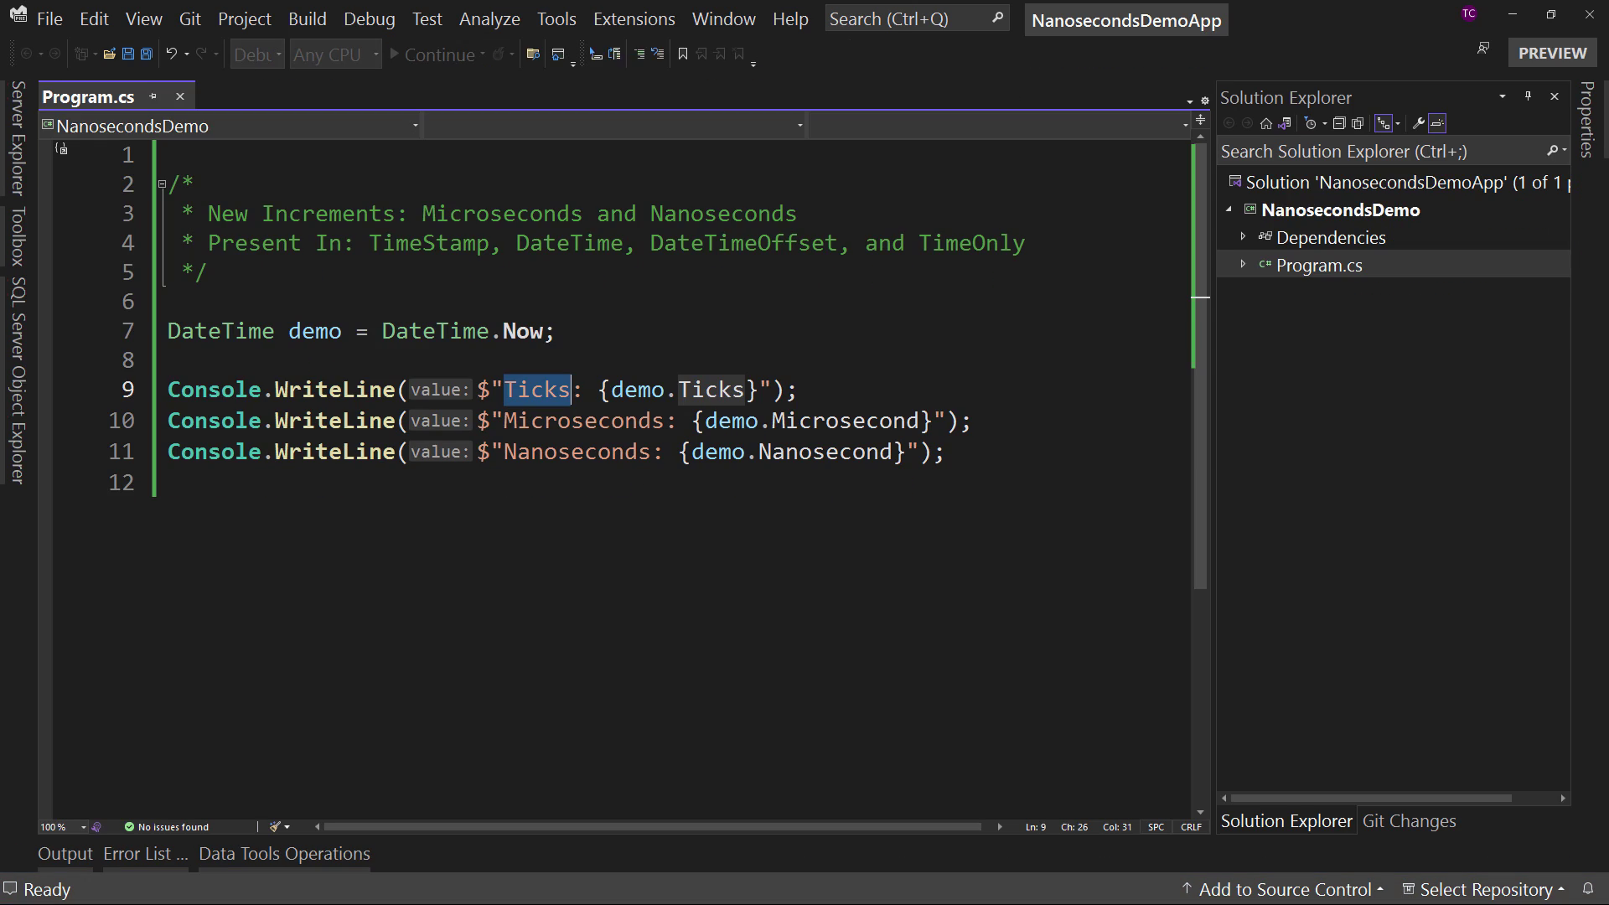
Run NanosecondsDemo again and highlight the new Ticks digits in the console
left_click(412, 53)
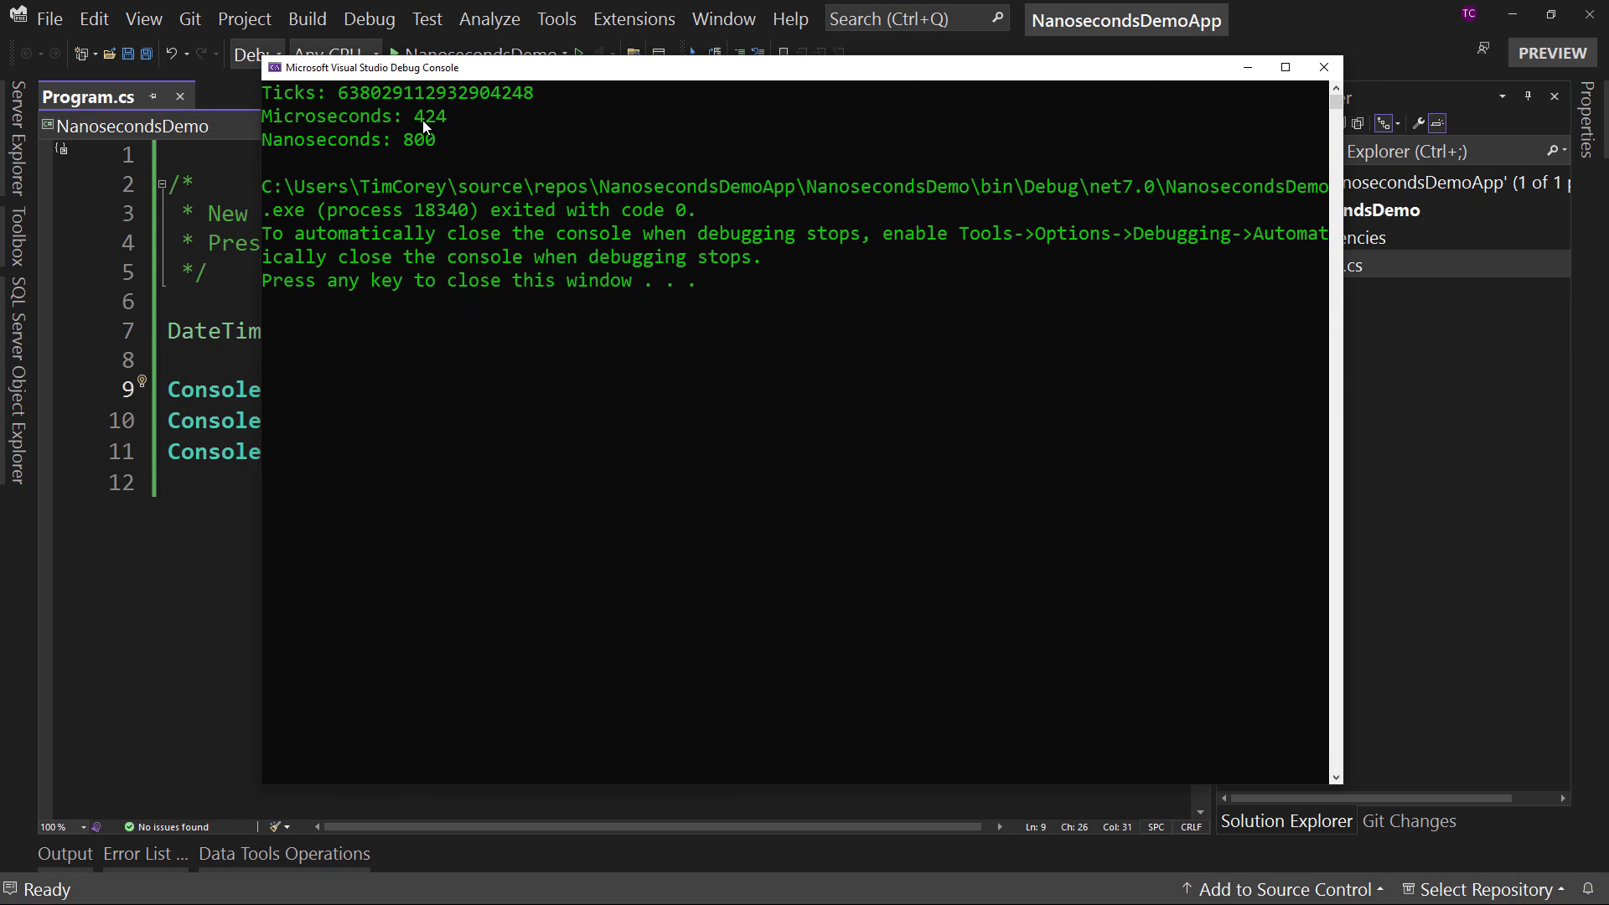
left_click_drag(490, 92, 523, 92)
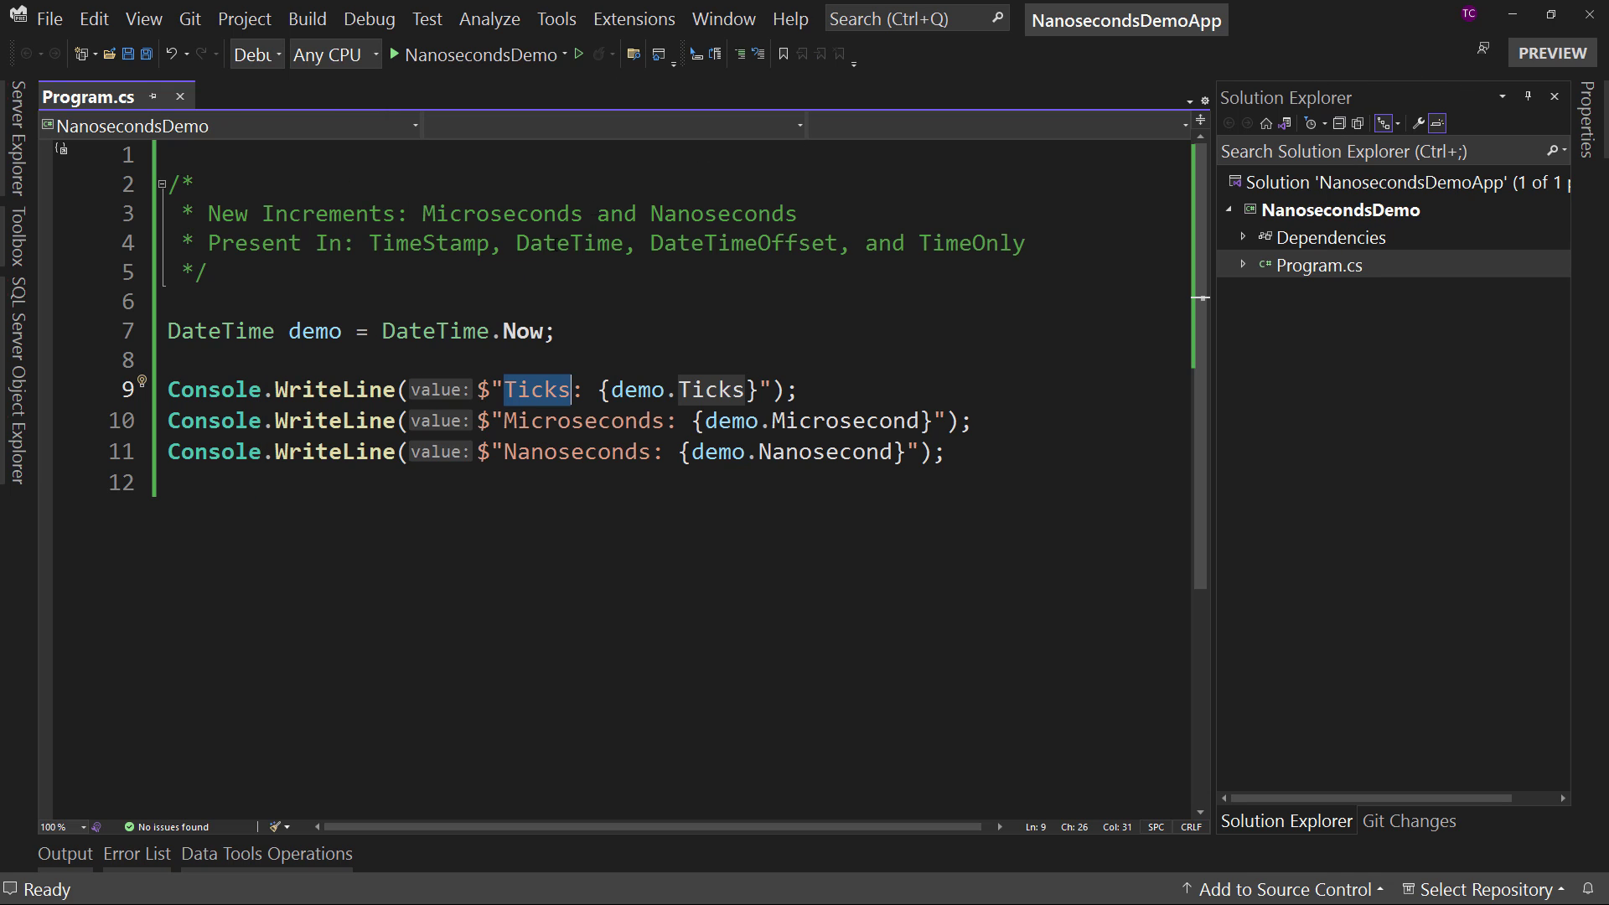
double_click(743, 243)
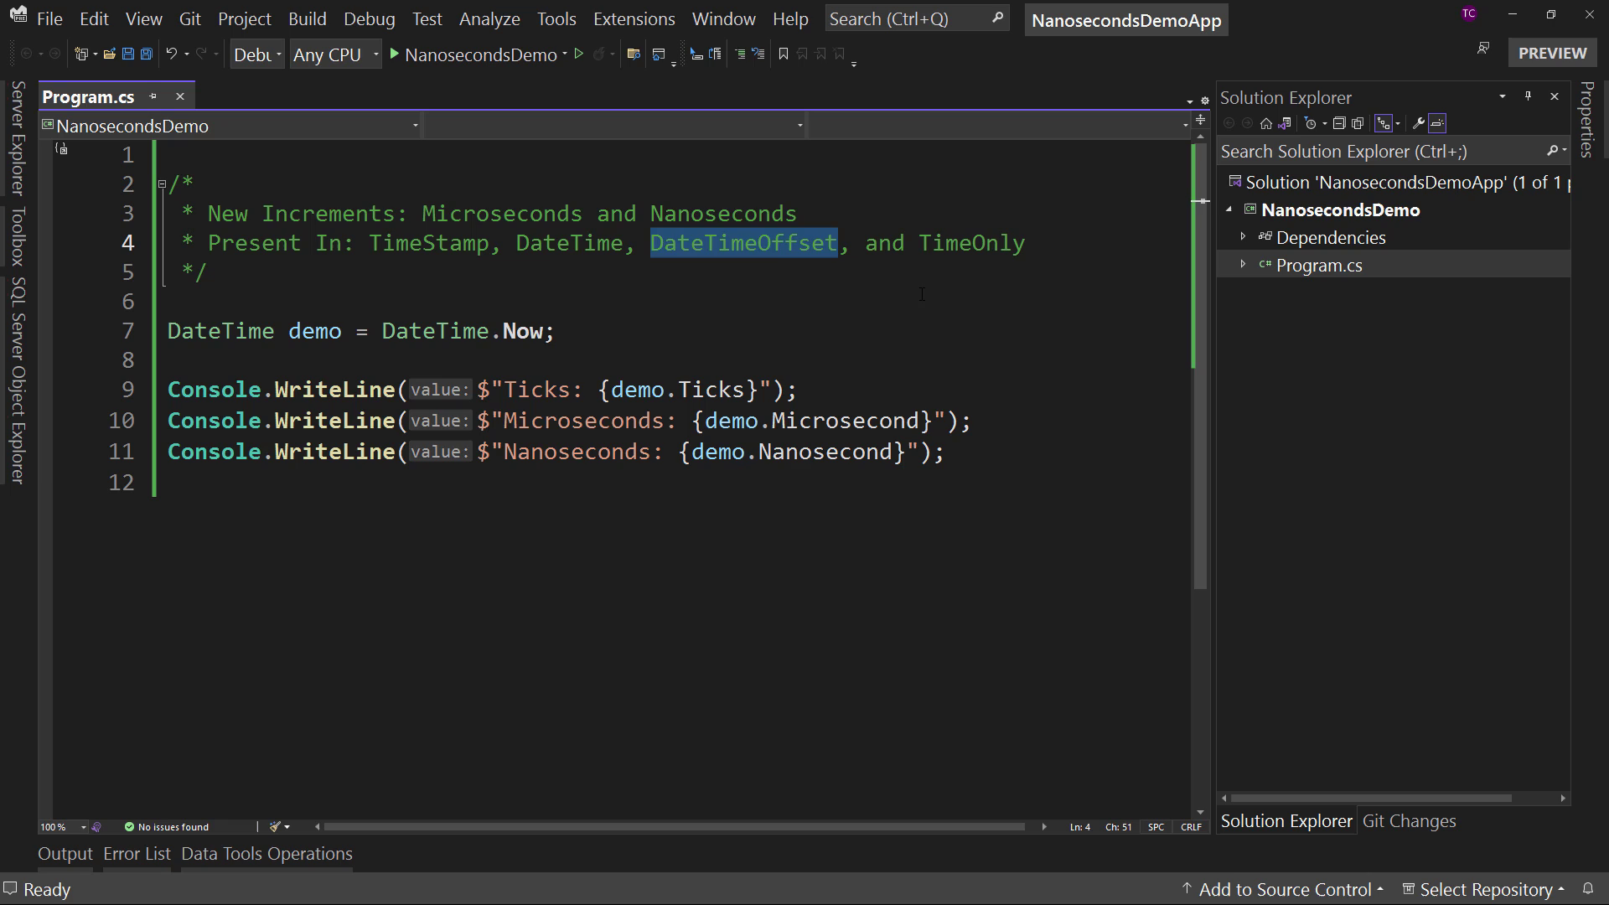
double_click(971, 243)
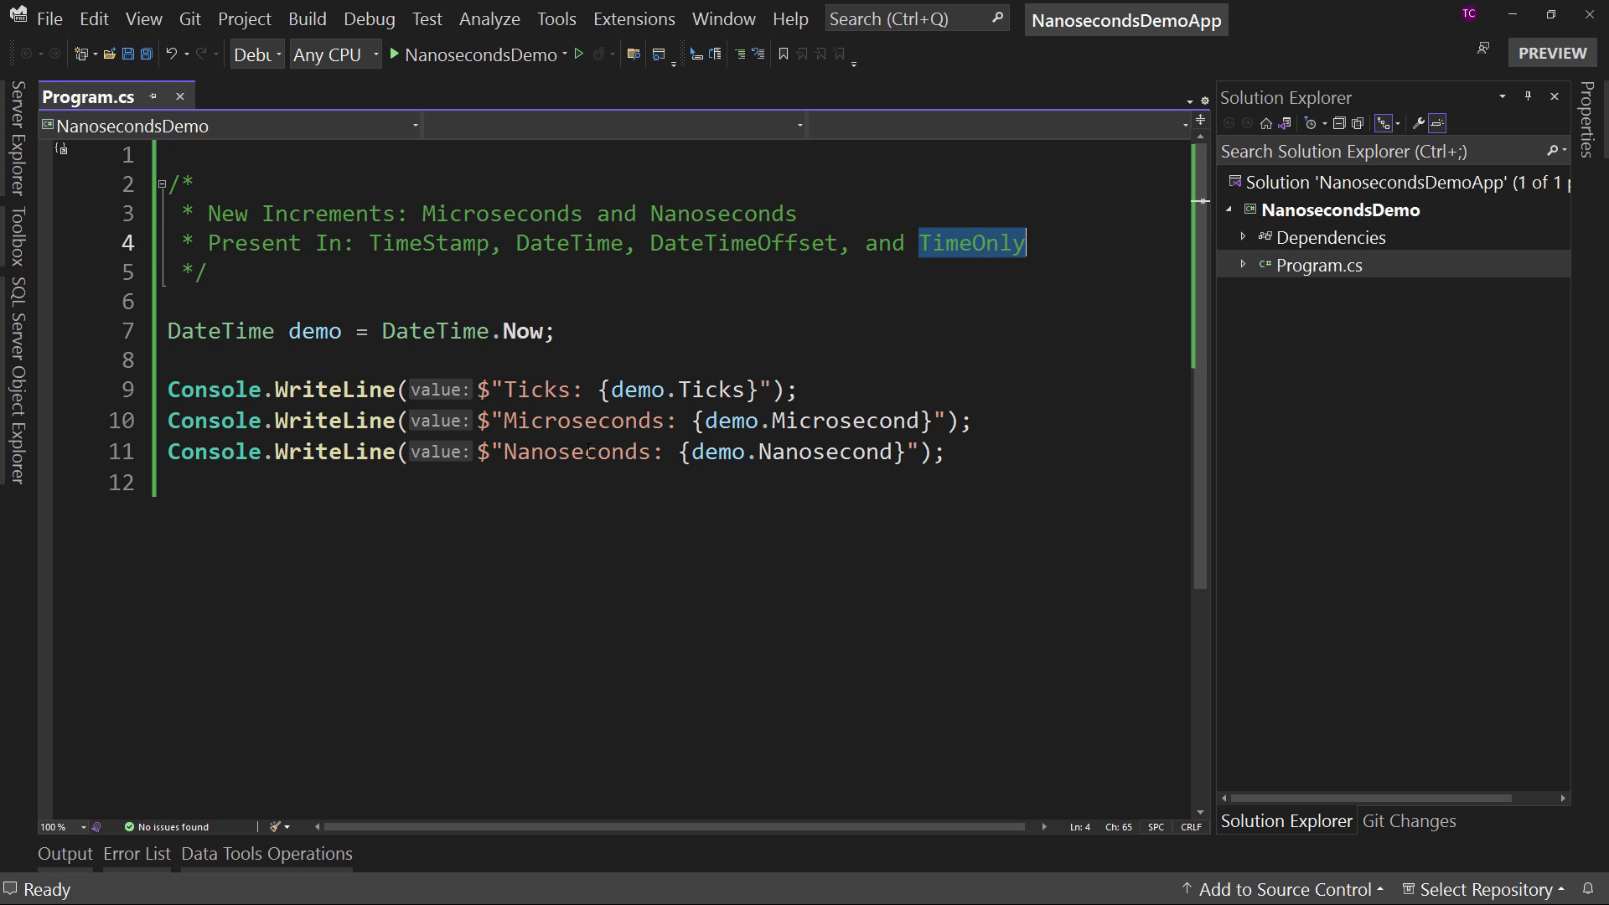